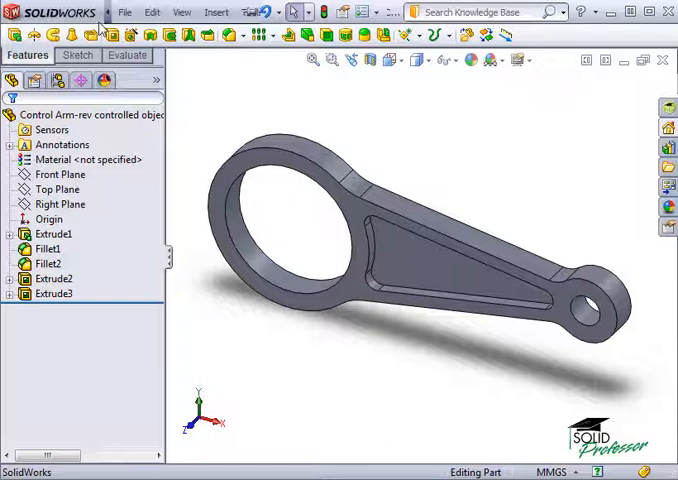
- Show the Tools list with the SimulationXpress stress analysis over the control arm
click(252, 12)
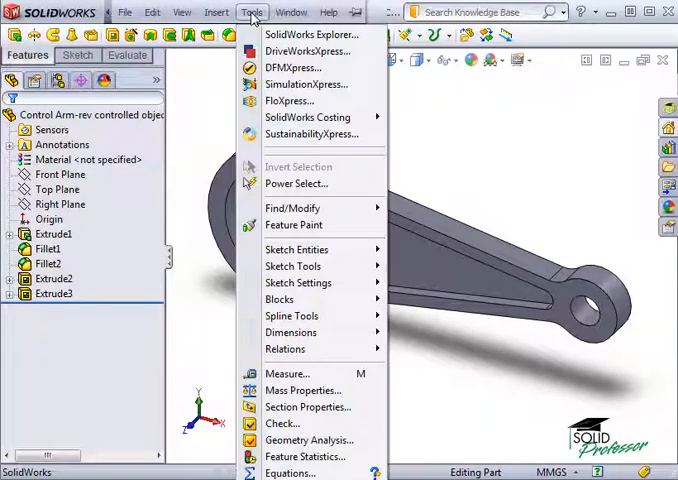
mouse_move(306, 84)
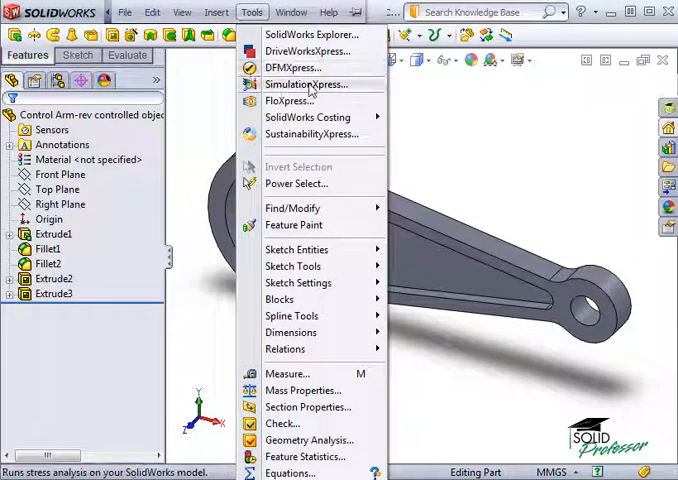
- Start SimulationXpress for the control arm so its task pane tab appears
click(304, 84)
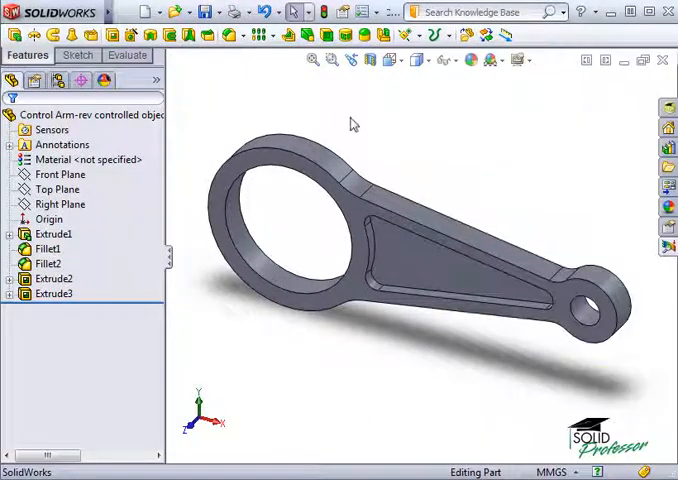
mouse_move(668, 246)
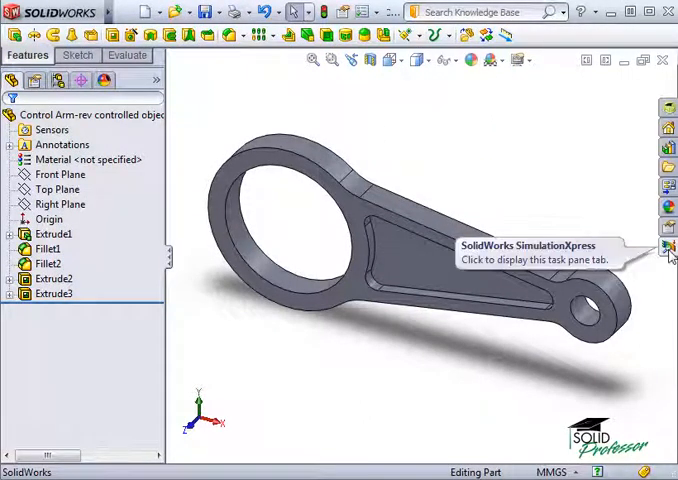